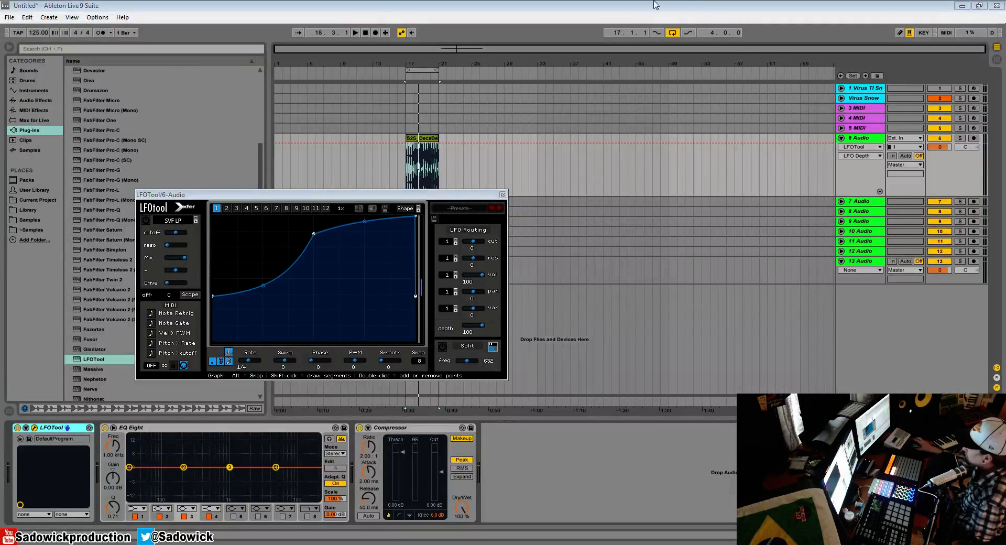
mouse_move(448, 320)
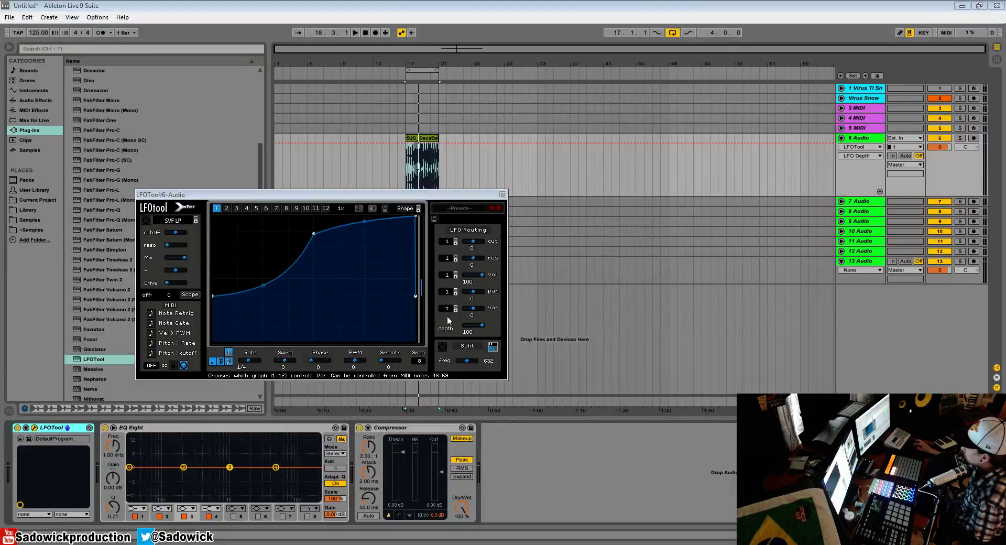
mouse_move(496, 243)
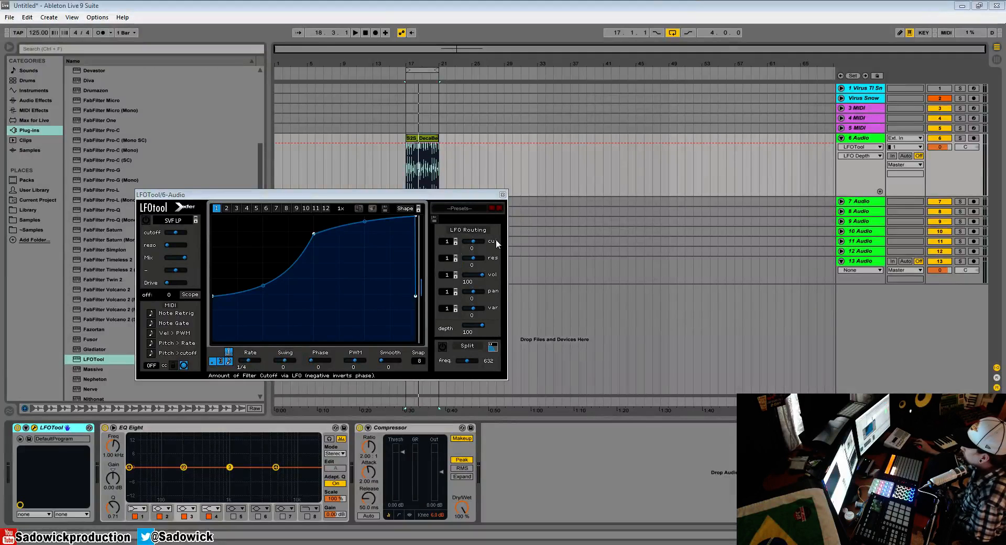
mouse_move(497, 303)
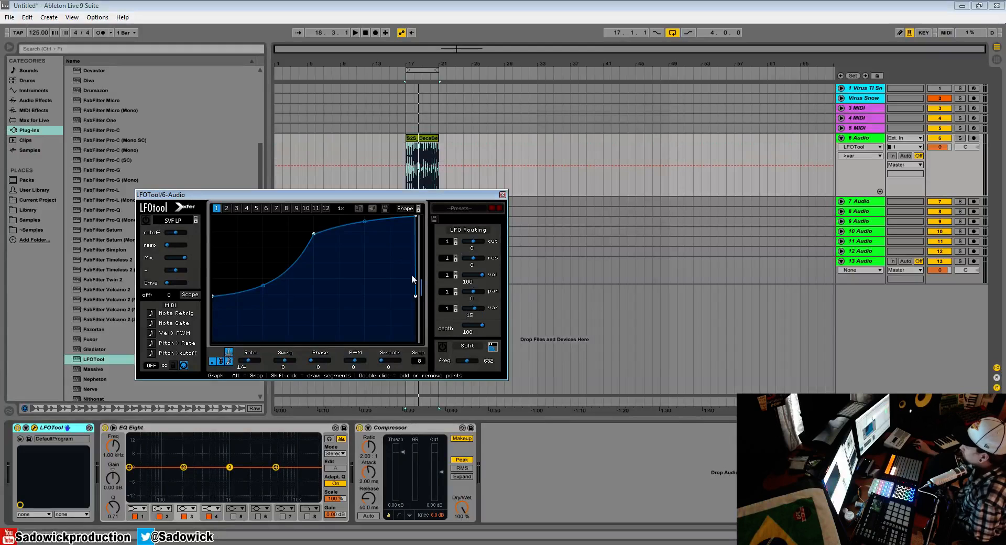
mouse_move(148, 222)
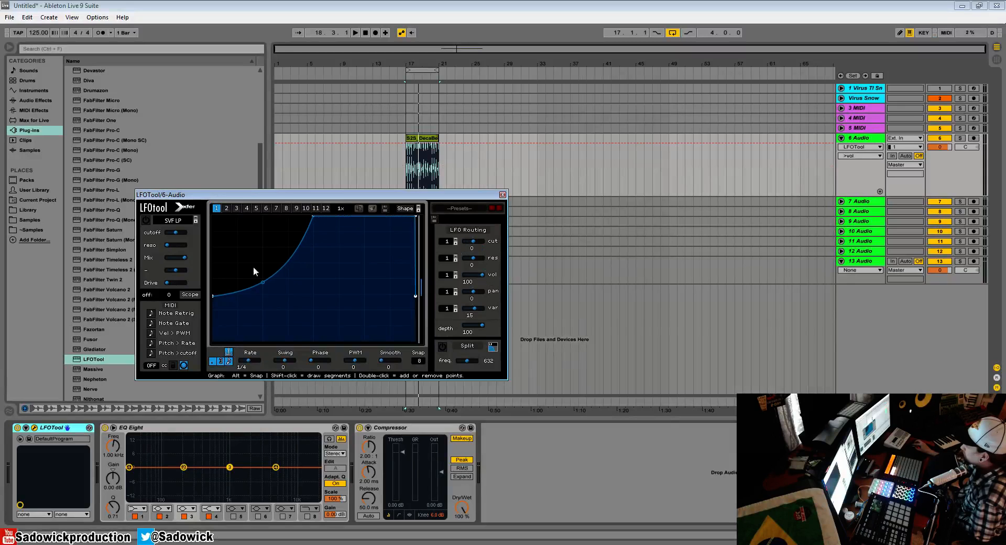
mouse_move(494, 285)
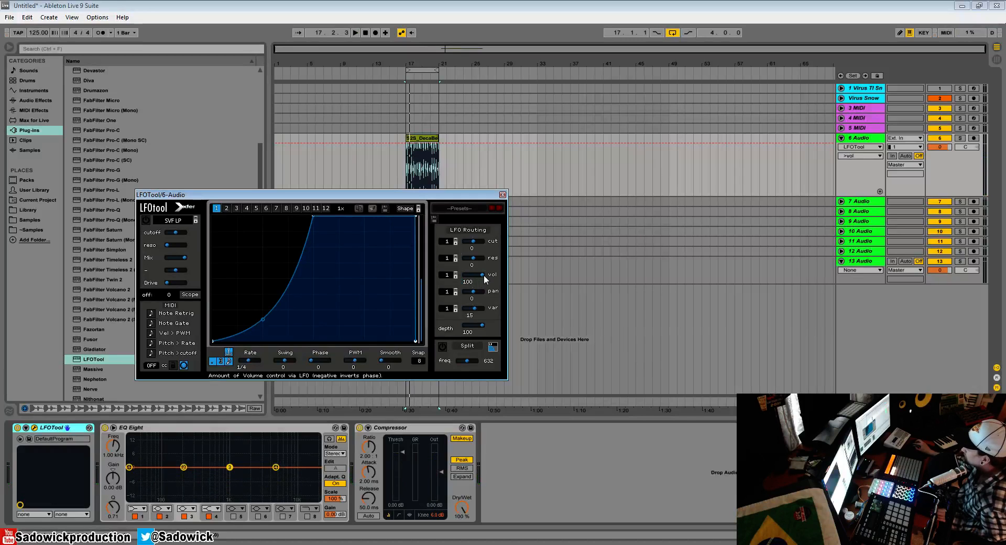
mouse_move(411, 282)
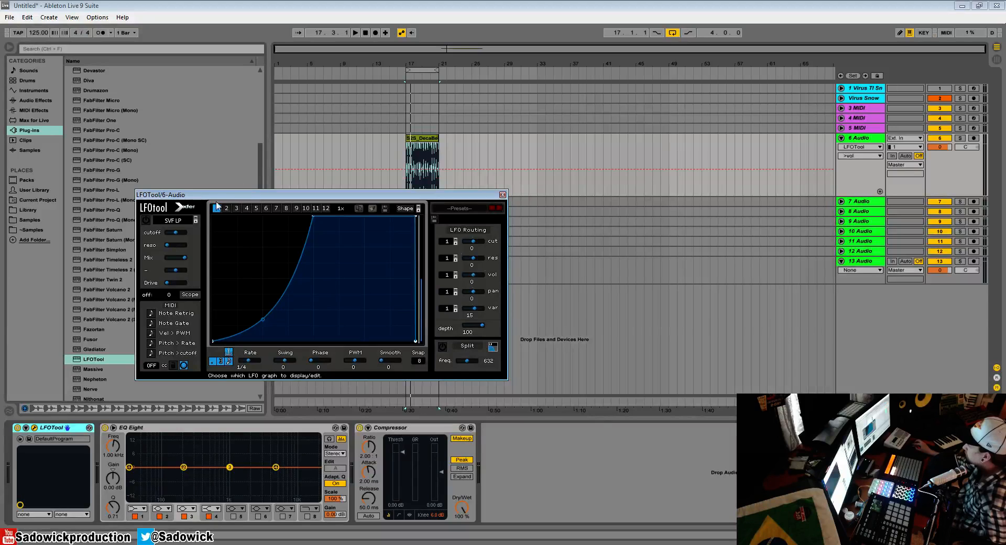
Show graph 2, route it to the filter cutoff, and switch the filter on.
left_click(226, 208)
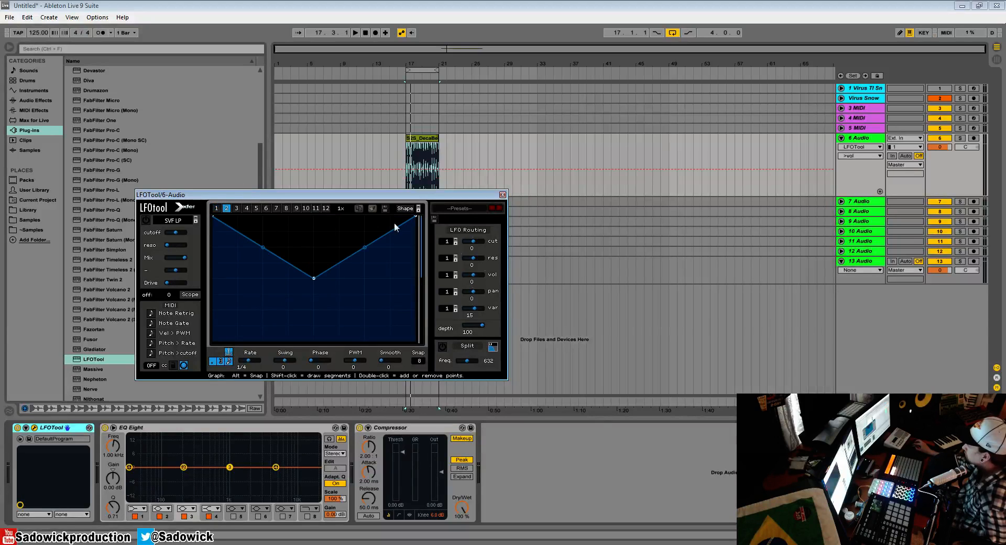
left_click(447, 240)
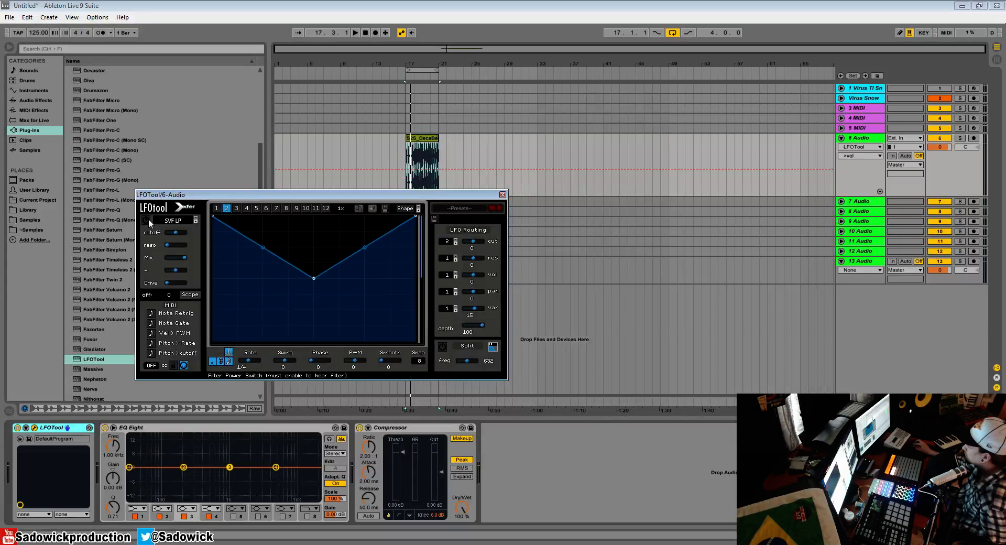
left_click(146, 219)
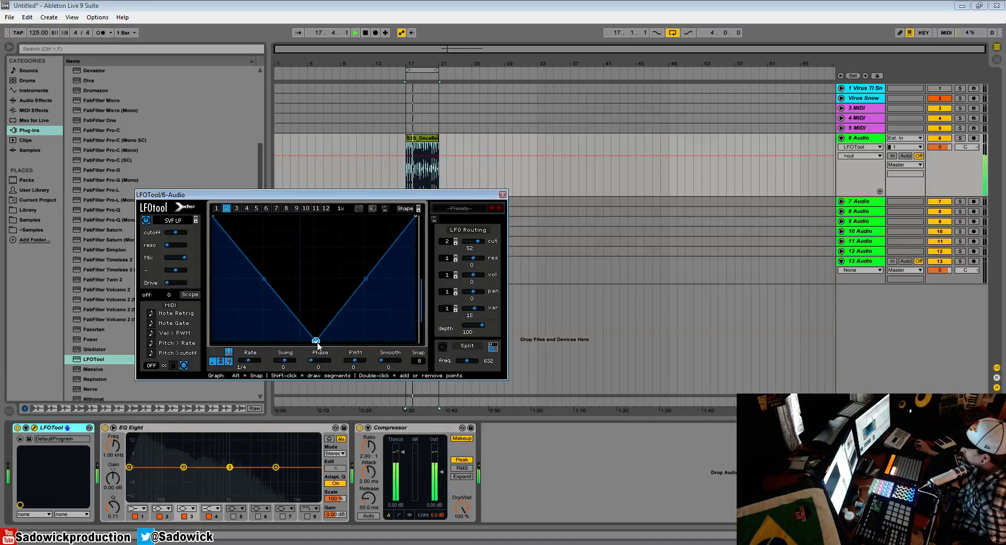
Overwrite graph 2 with the Basic sine preset and raise the cutoff amount to about 77.
left_click(403, 207)
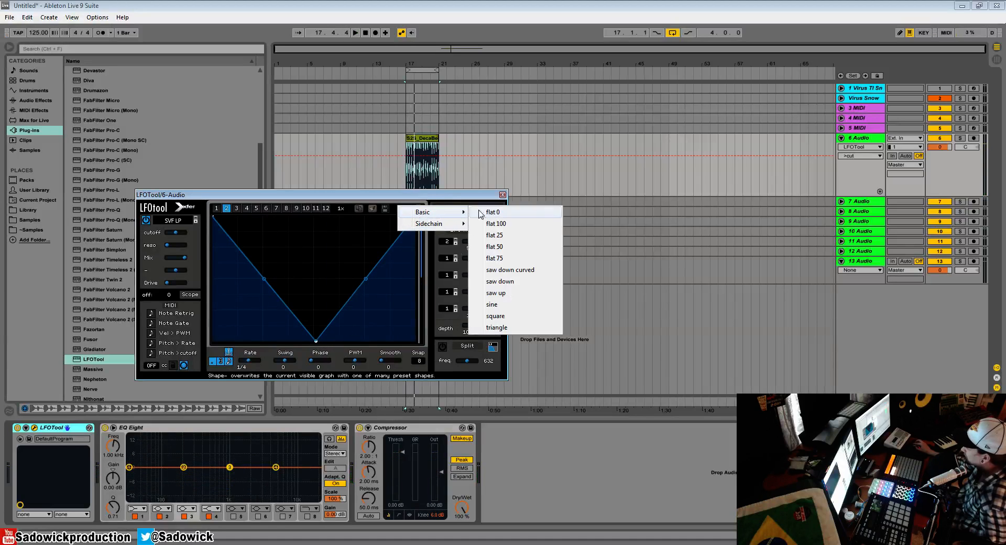
left_click(492, 304)
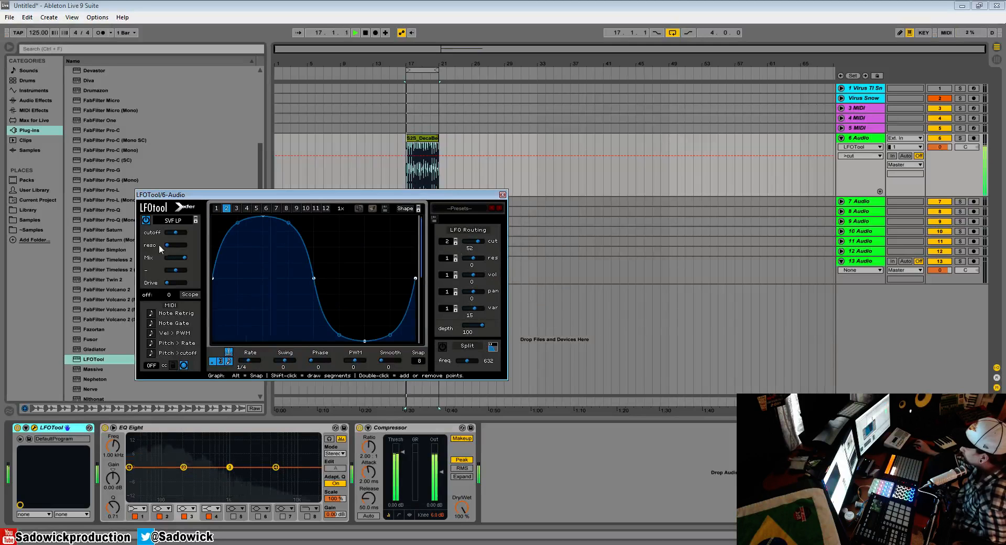
left_click(148, 220)
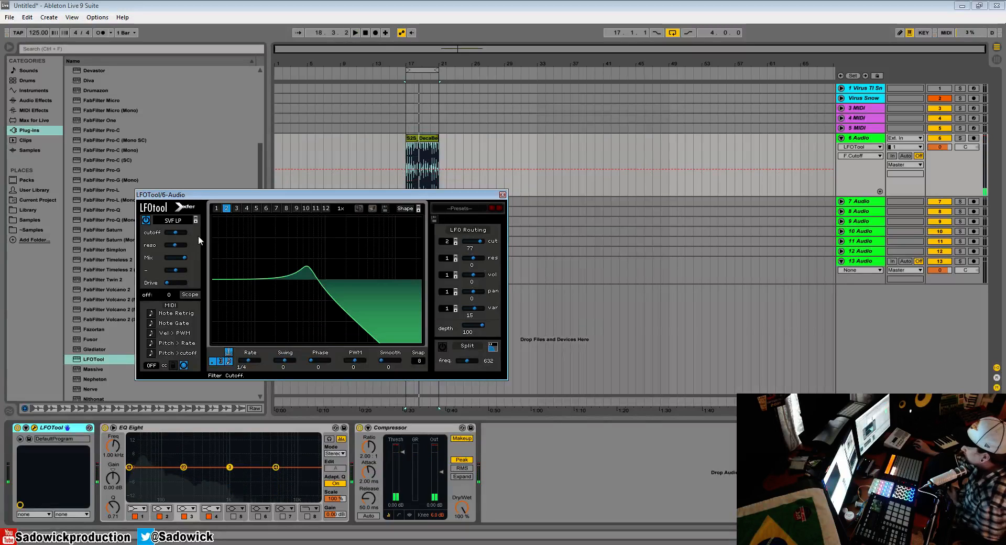
mouse_move(173, 247)
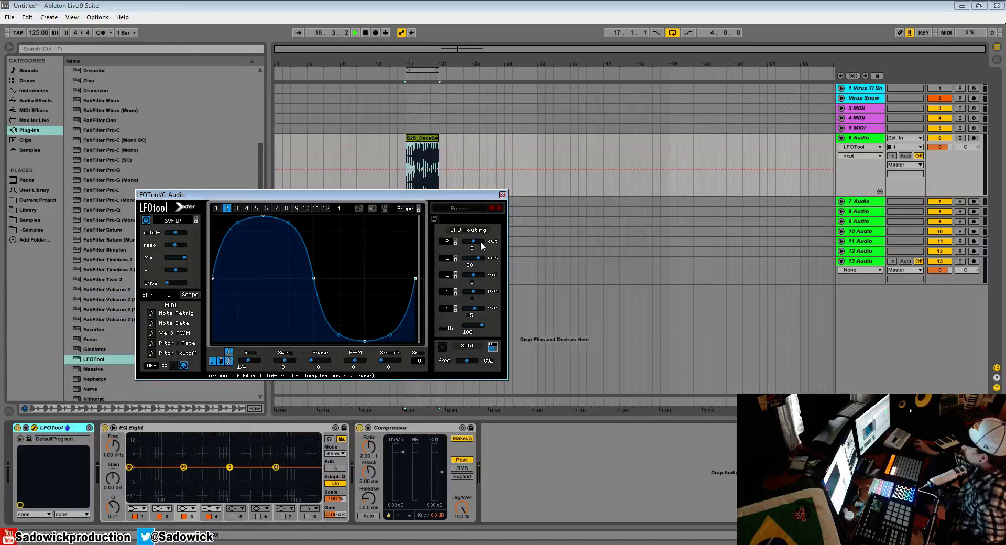
Set resonance amount 100 from graph 2 and cutoff amount 35, then show graph 1.
left_click(146, 220)
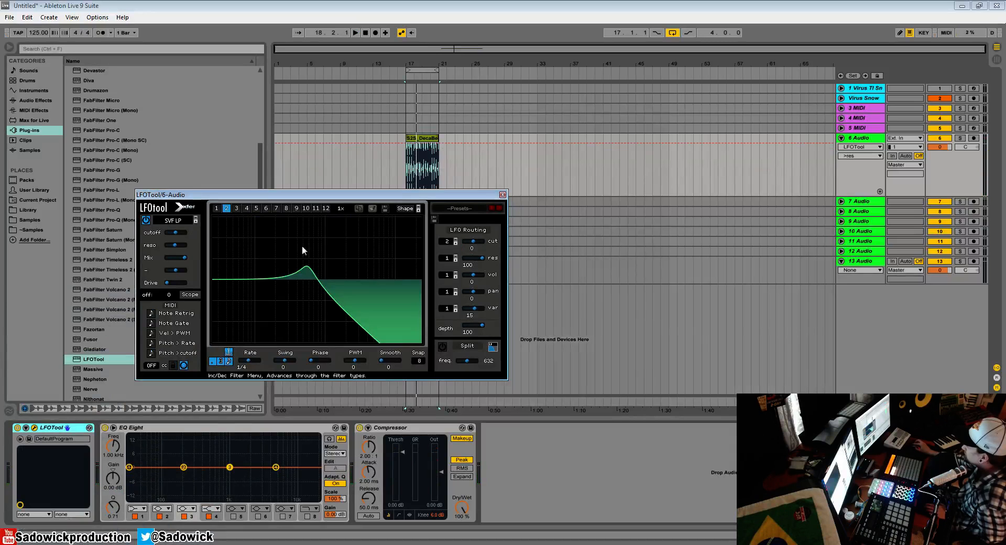
left_click(146, 220)
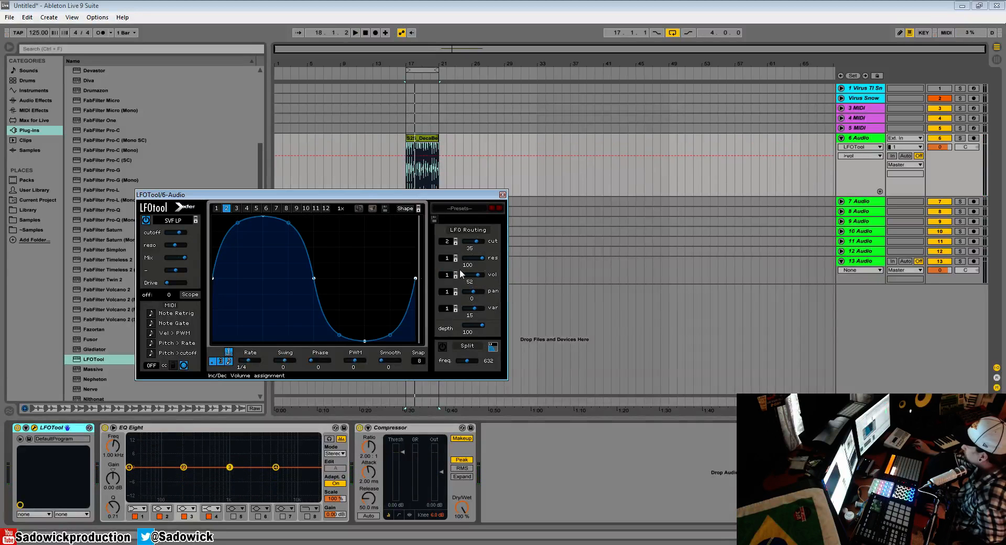
left_click(446, 274)
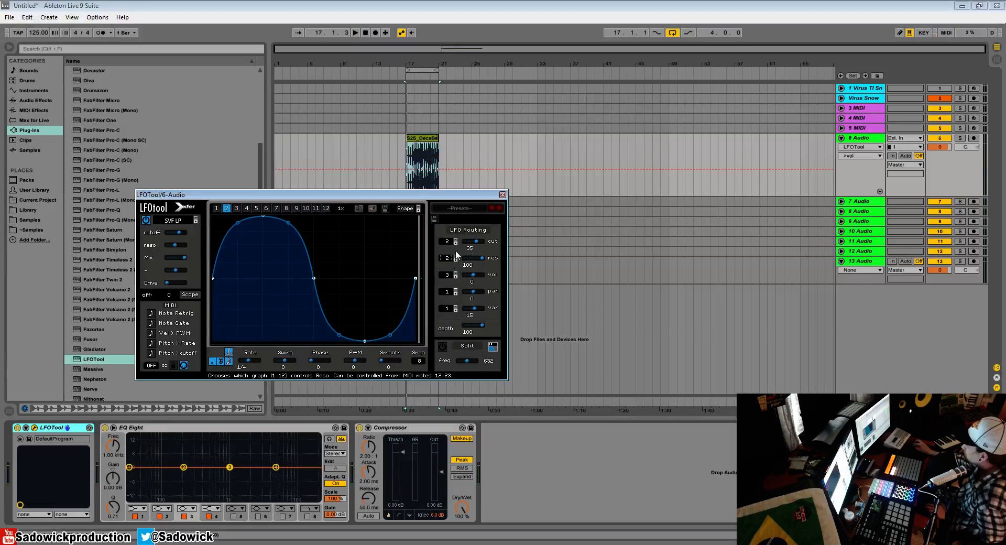
left_click(447, 275)
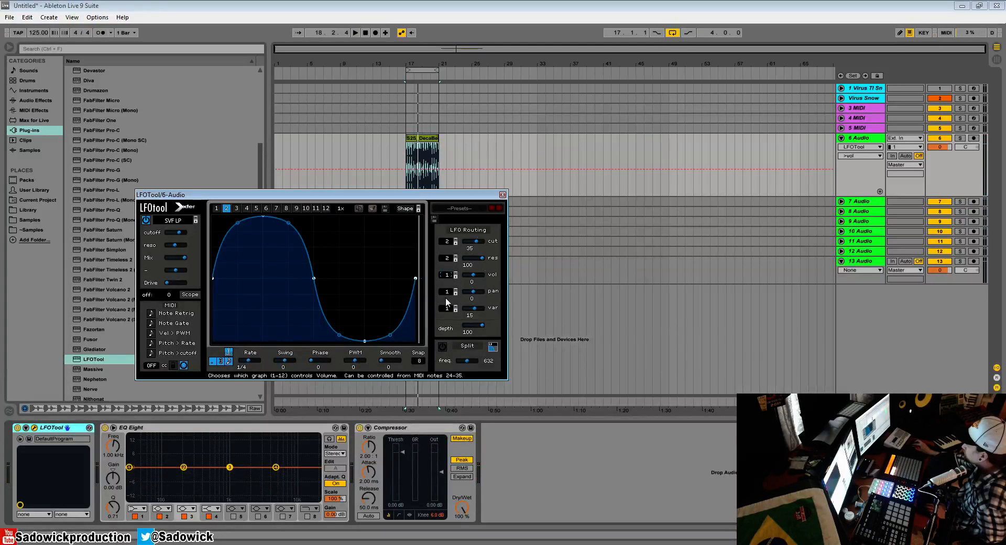
left_click(225, 208)
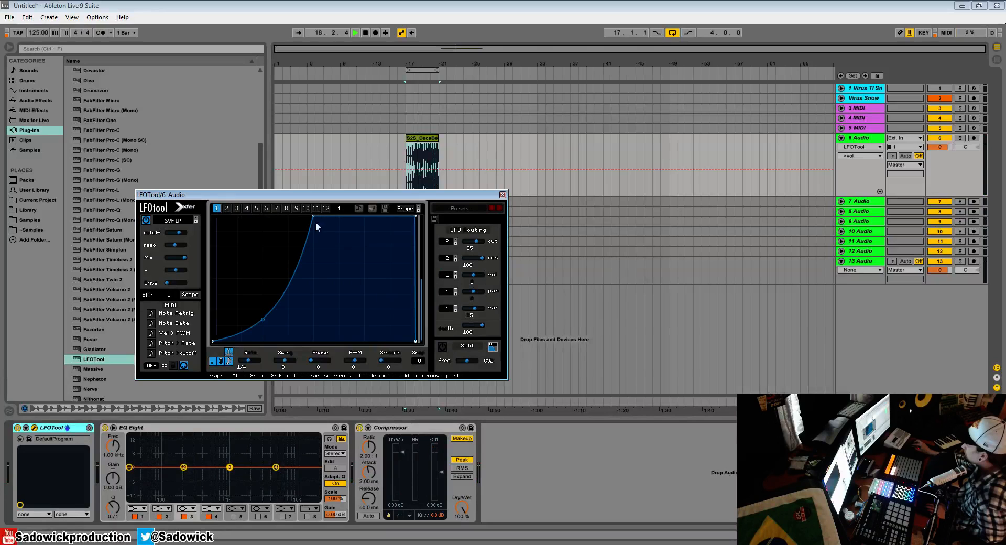
mouse_move(472, 275)
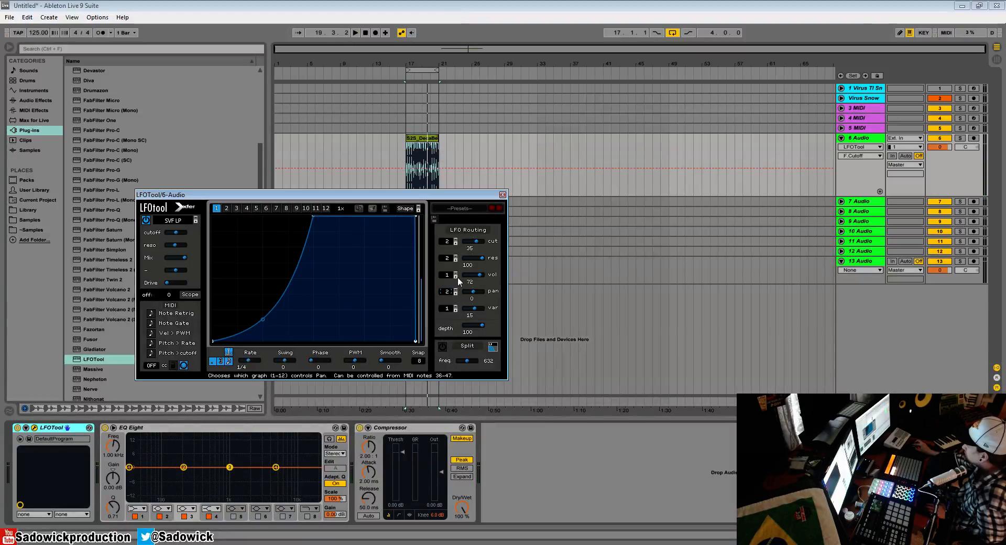
Route pan to graph 3, then right-click in the lower area of the screen.
left_click(235, 208)
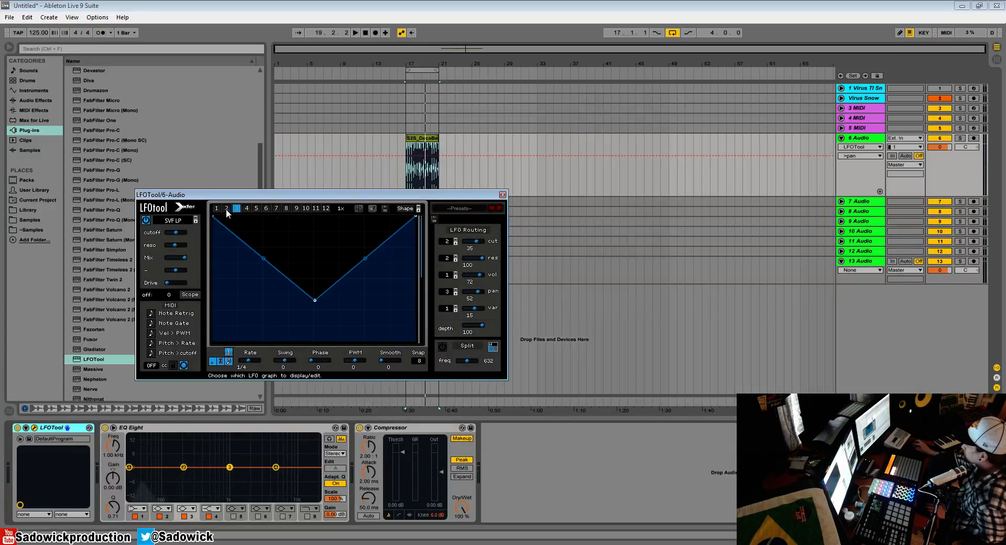
right_click(57, 427)
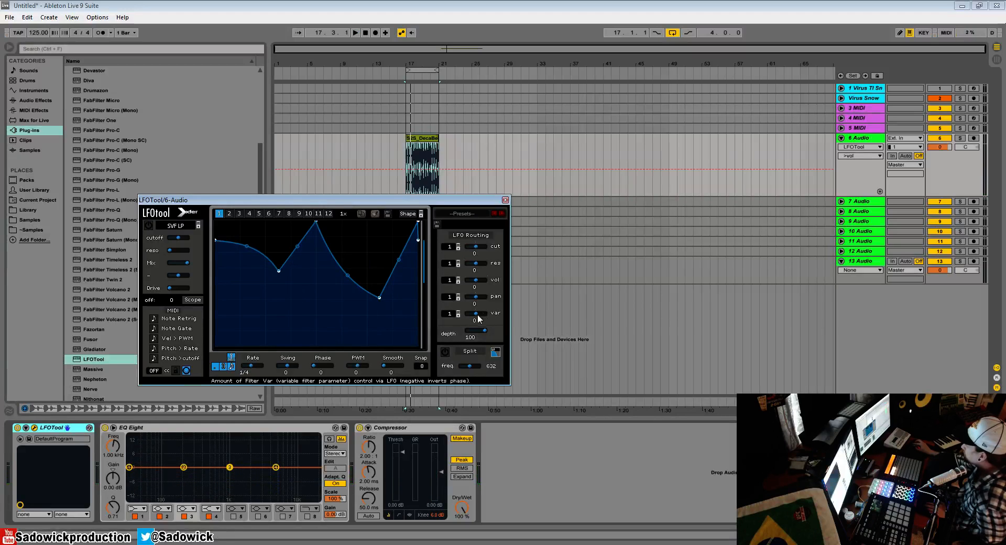
Set the filter type to LP 12 with cutoff driven by graph 2 at 32.
left_click(176, 225)
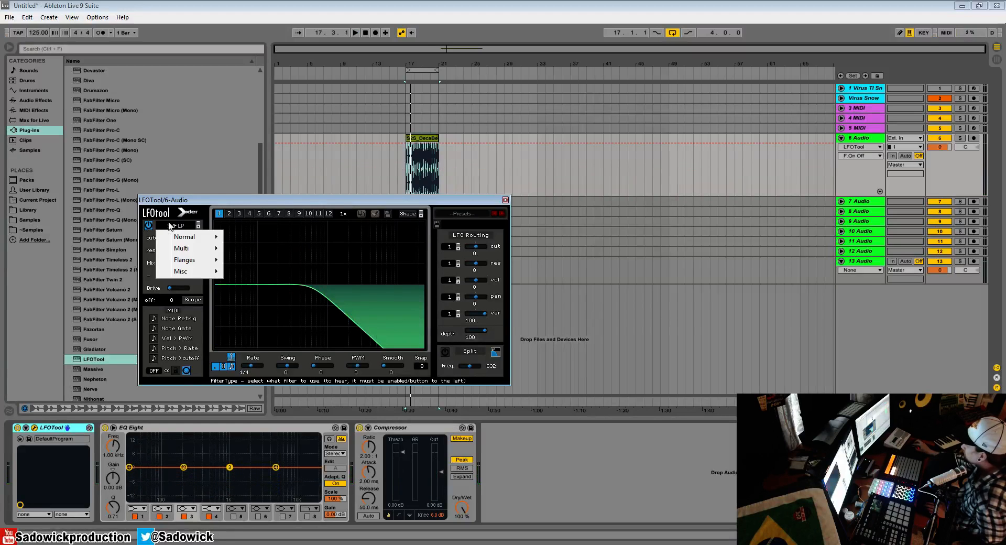
left_click(182, 249)
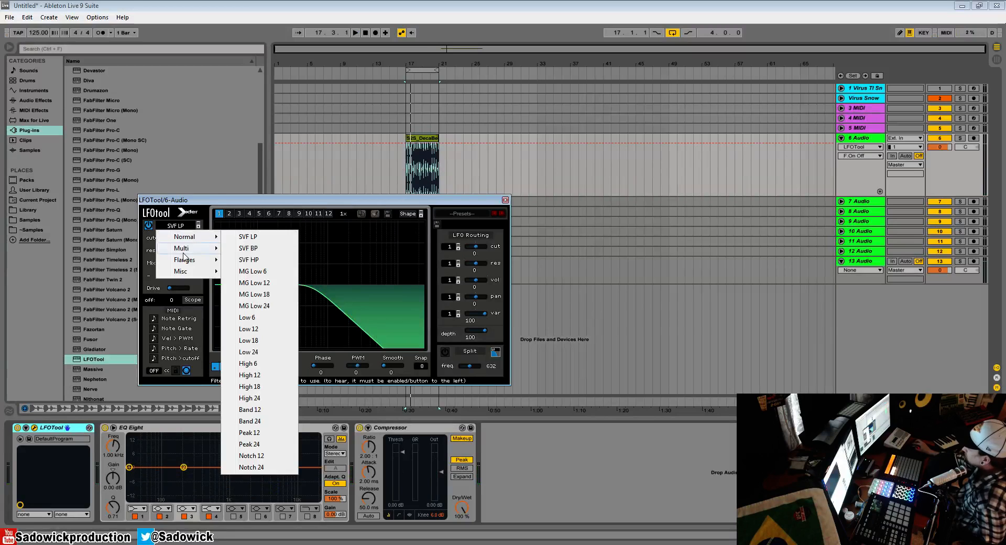
left_click(248, 329)
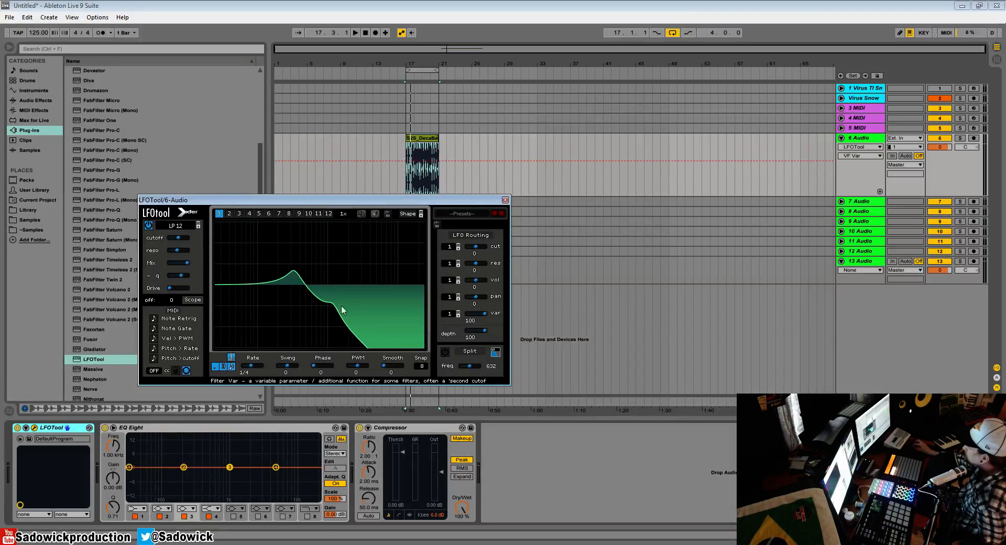
left_click(356, 32)
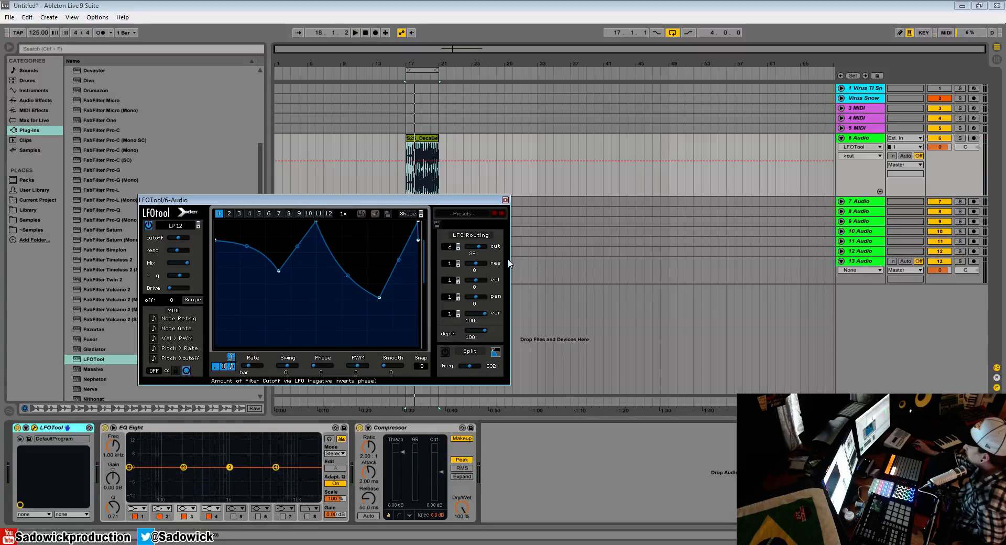
mouse_move(468, 313)
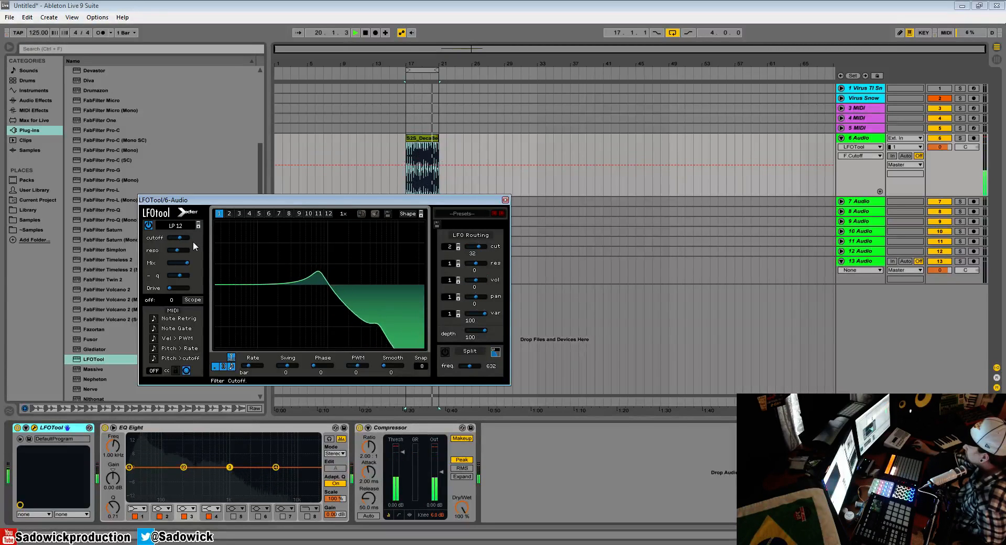
Try the Cmb + and Phs 36+ filter types from the Flanges submenu.
left_click(174, 225)
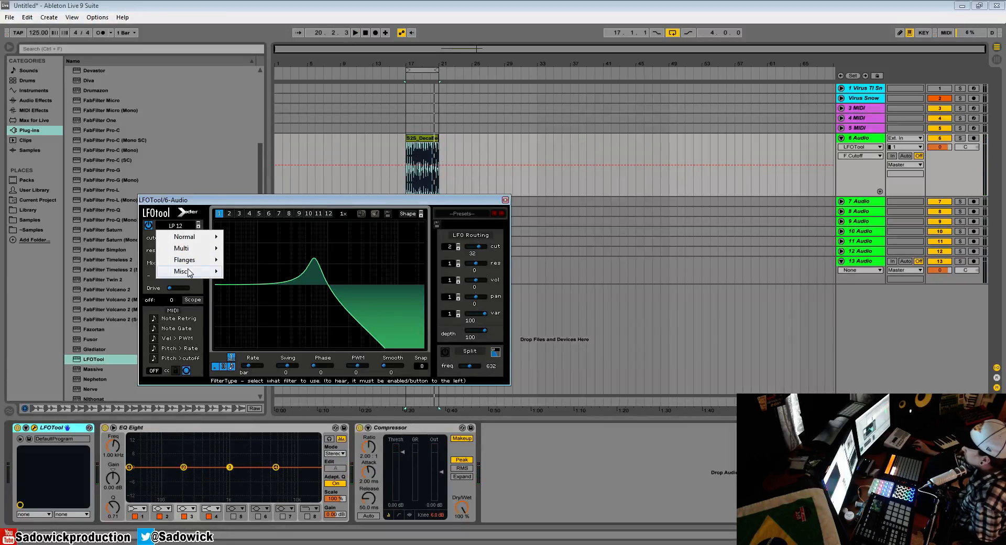
left_click(184, 259)
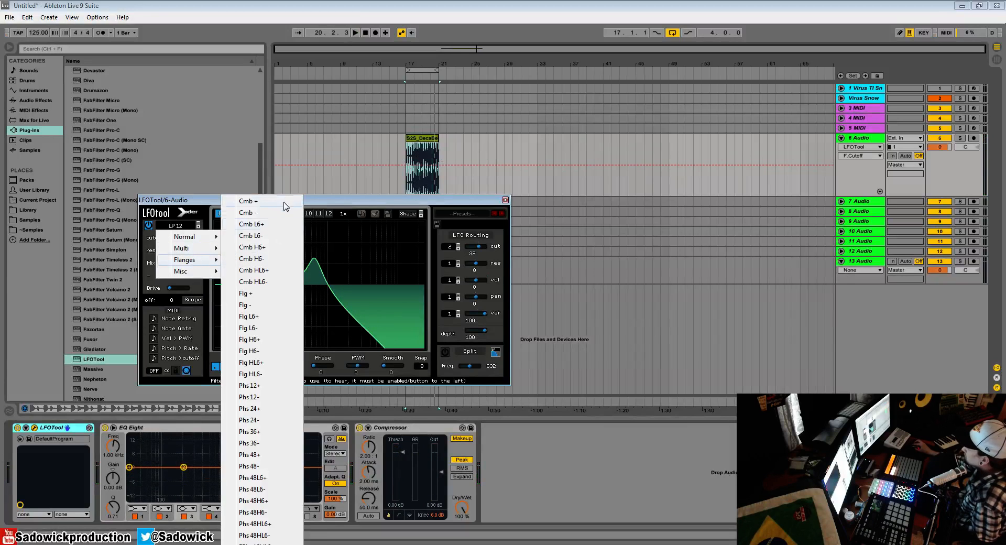
left_click(247, 200)
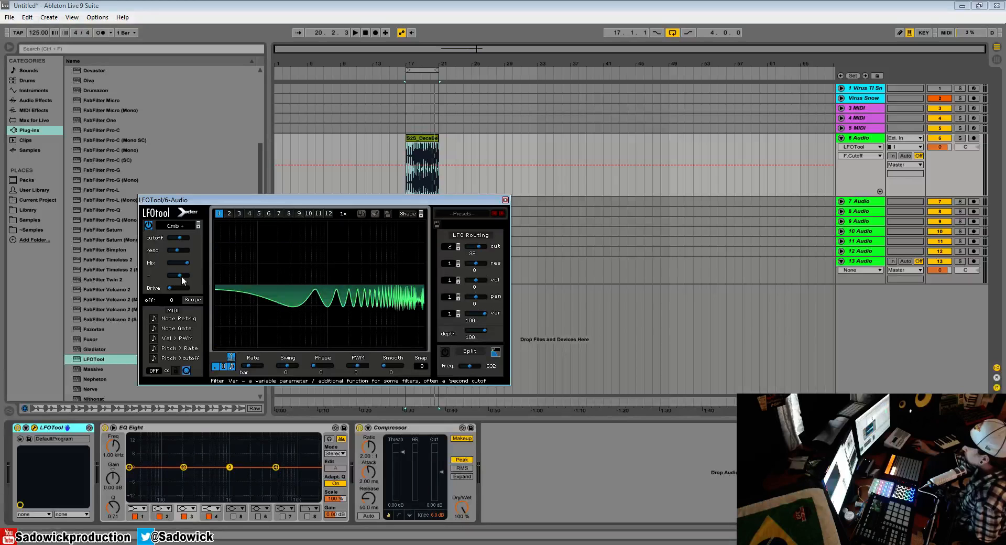
left_click(354, 32)
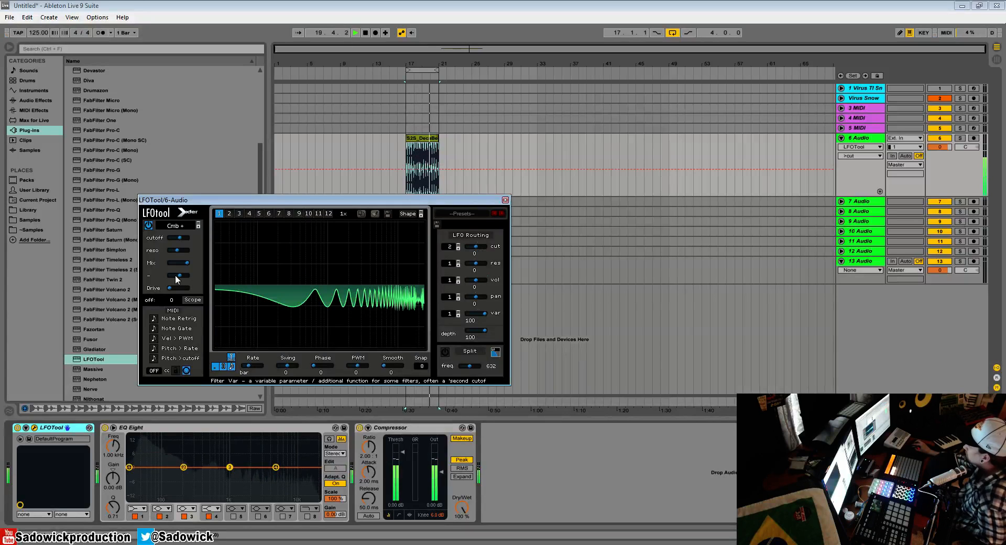
left_click(176, 226)
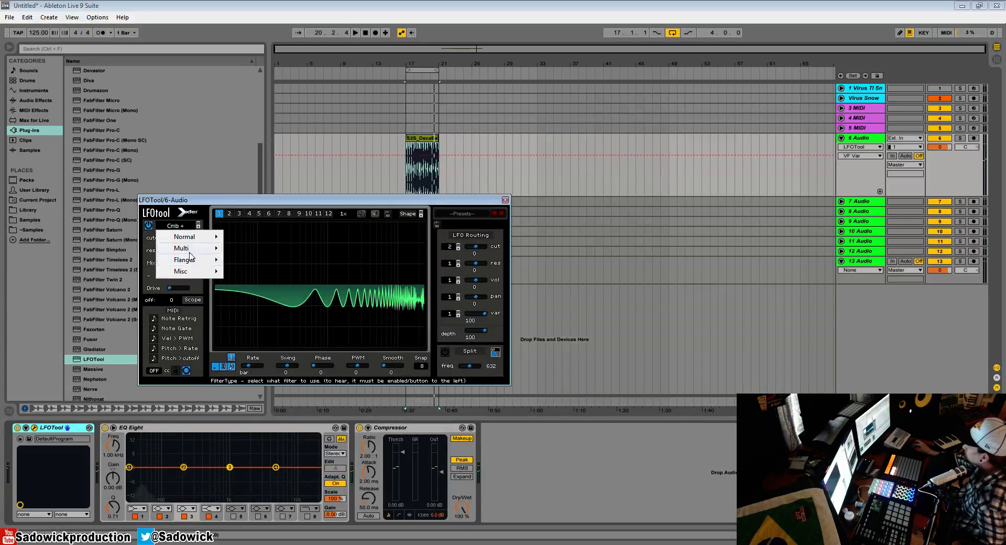
left_click(182, 248)
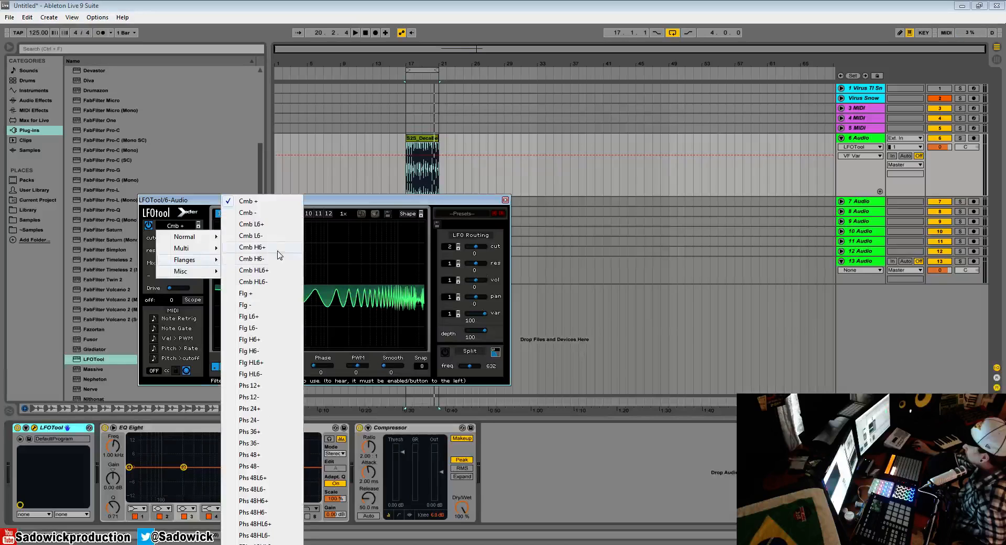
mouse_move(249, 409)
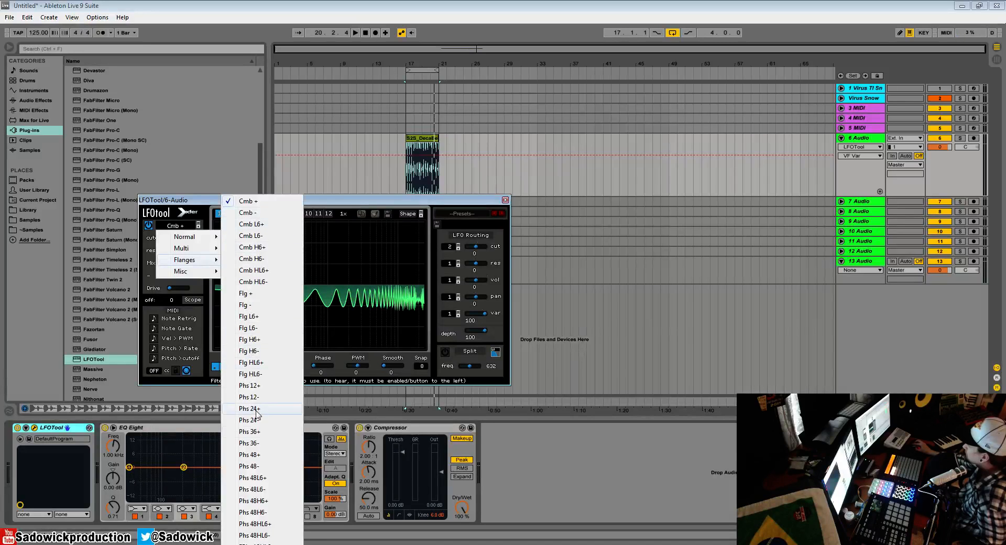
left_click(249, 442)
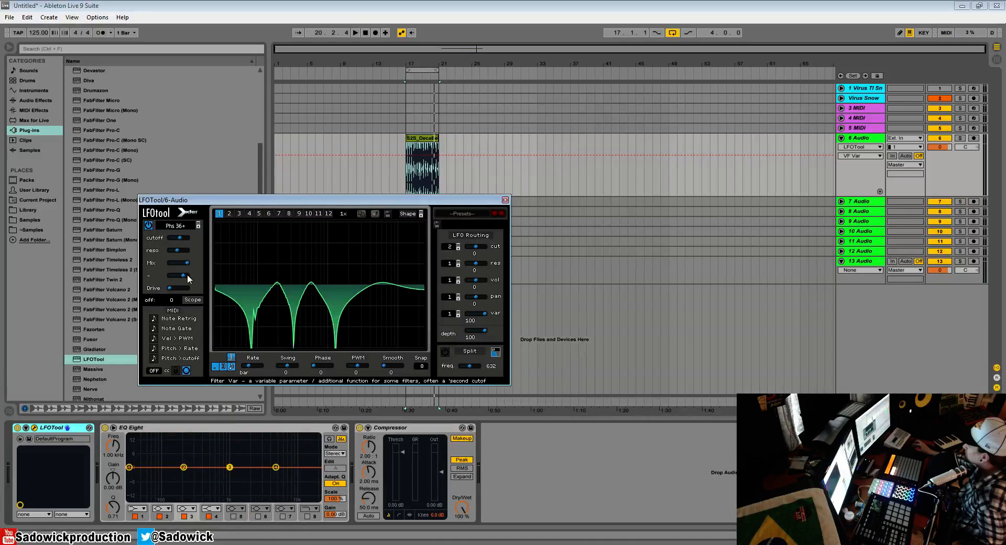
Choose the Formant-I filter from Misc and raise the cut amount to 50.
left_click(180, 225)
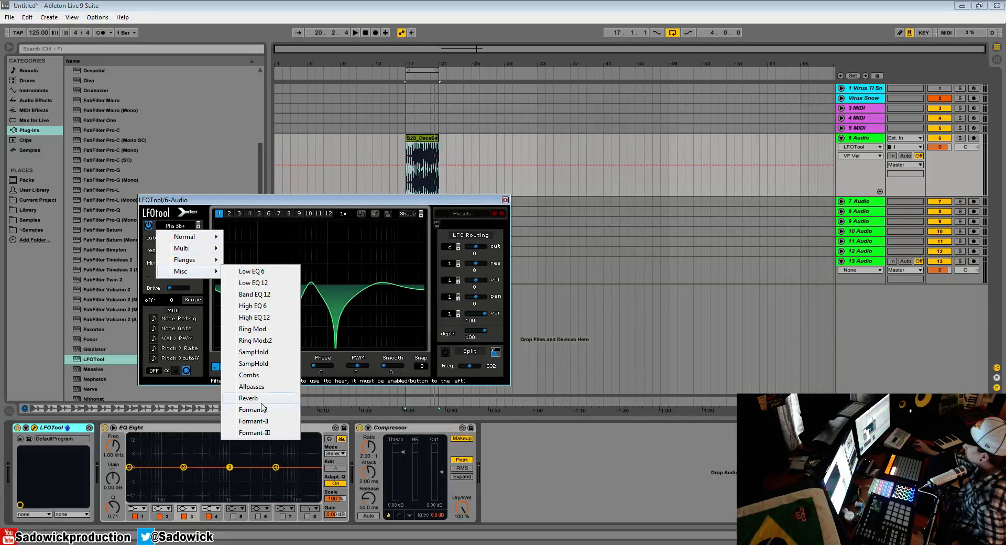
left_click(252, 408)
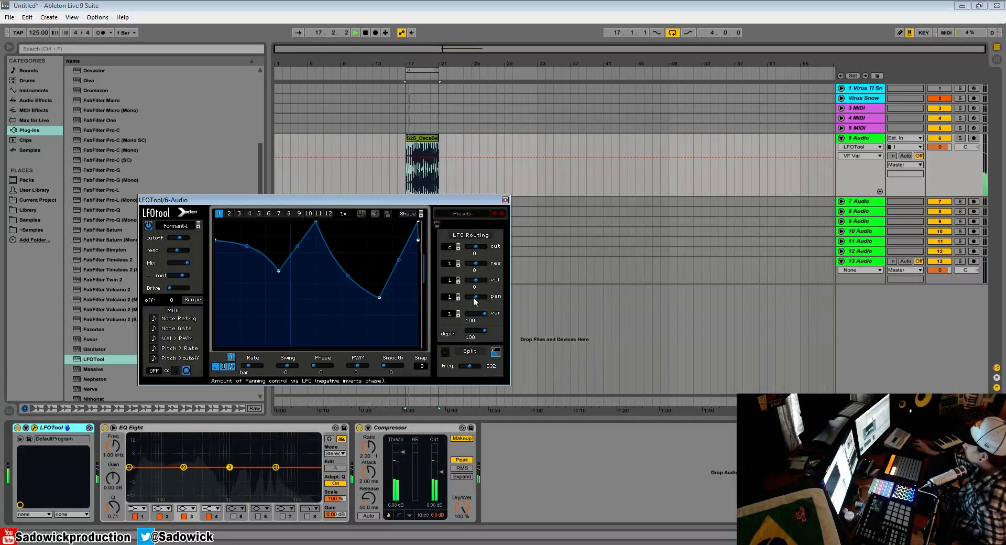
left_click(149, 226)
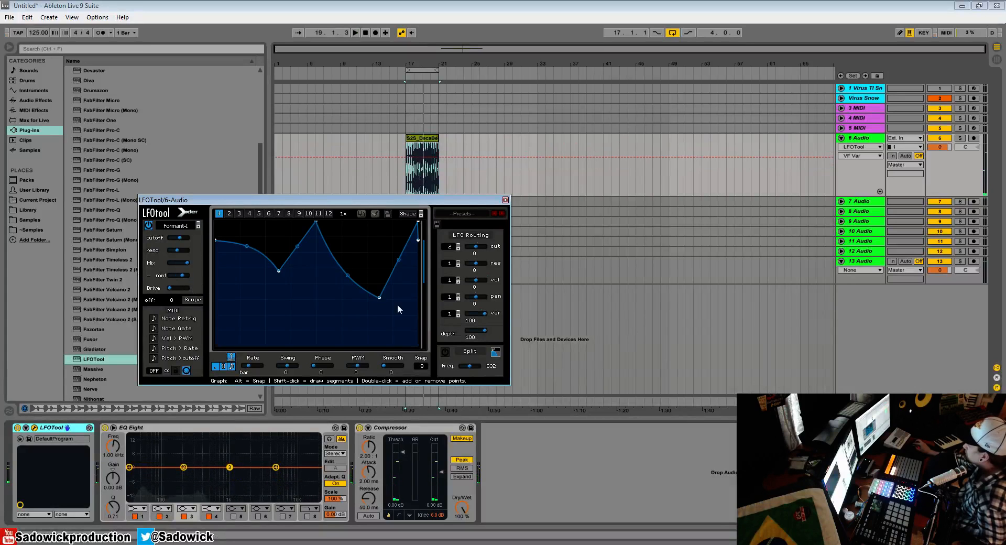
mouse_move(474, 250)
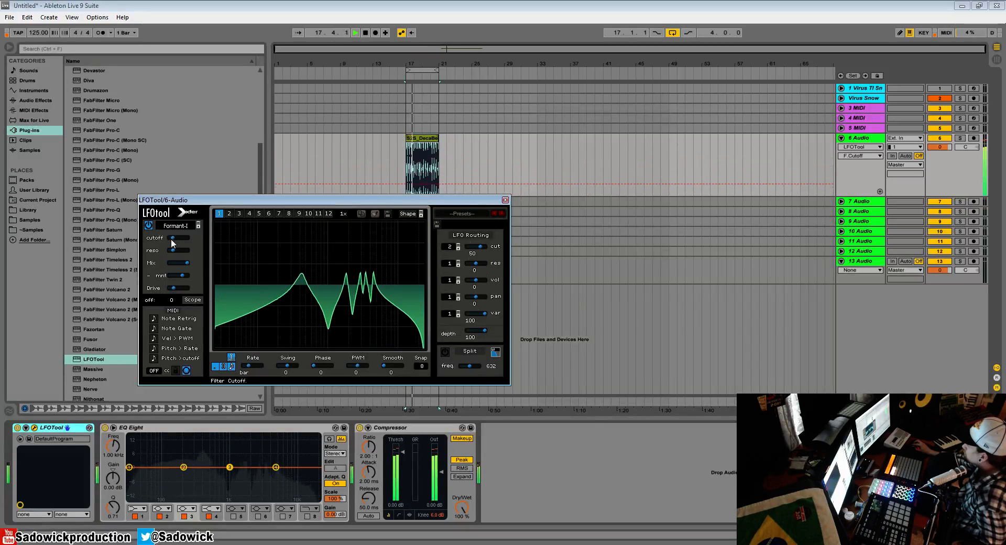
Step the filter type forward from Formant-I to Formant-II.
left_click(197, 225)
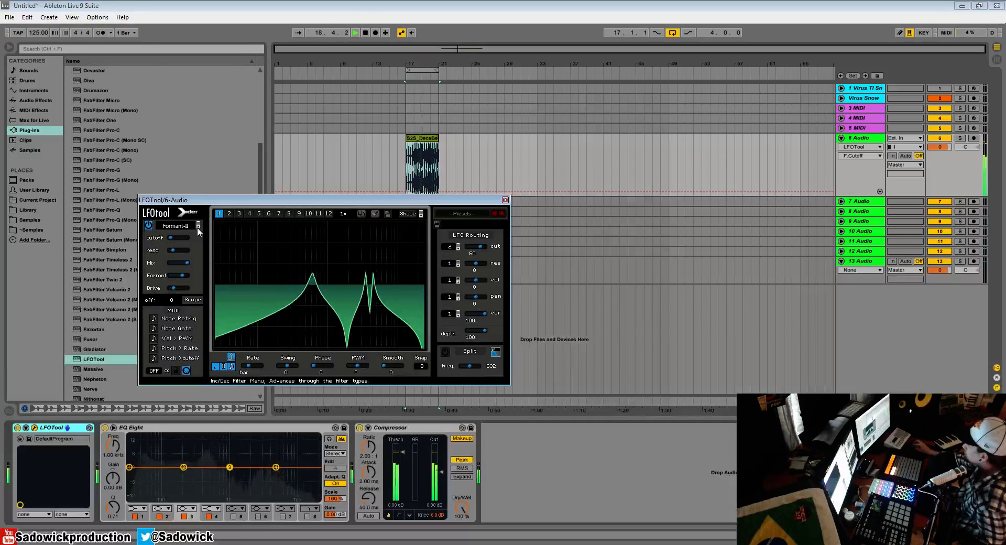
left_click(198, 223)
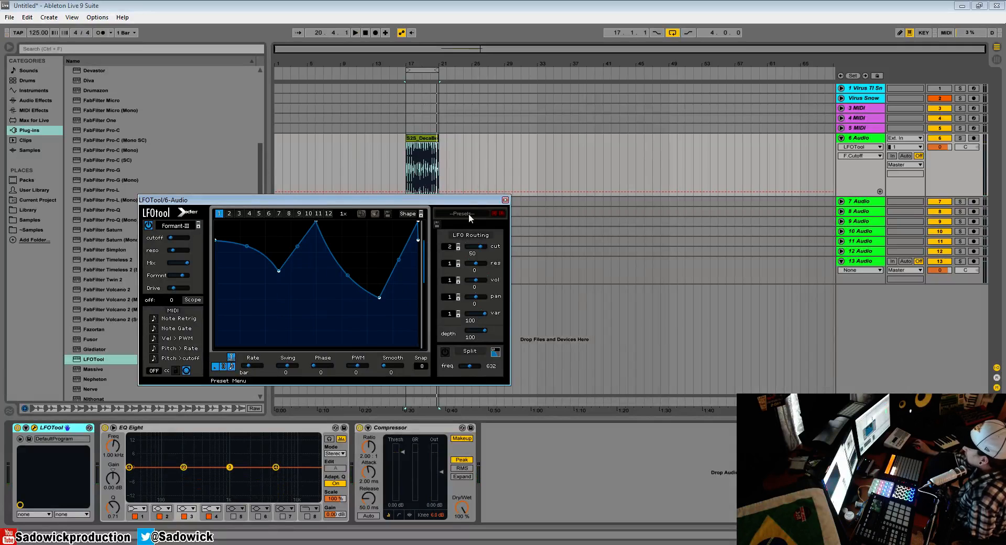
mouse_move(482, 336)
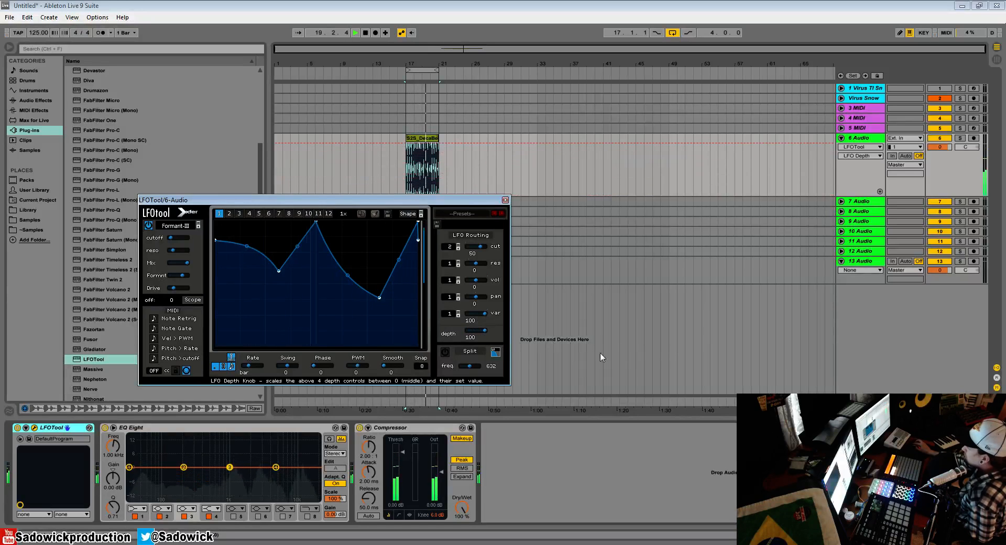
Lower the overall LFO depth to 49 and display graph 5, then graph 6.
left_click(252, 358)
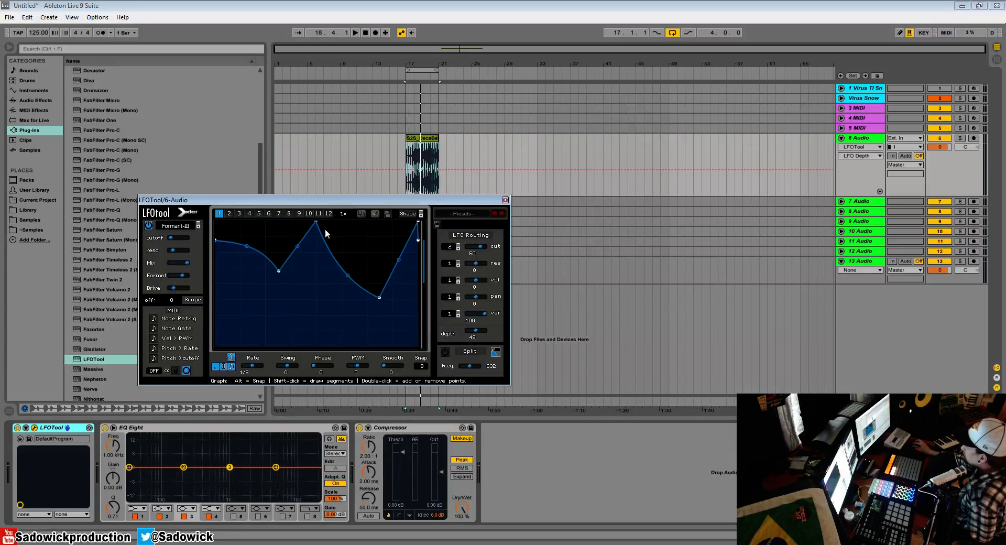
mouse_move(482, 239)
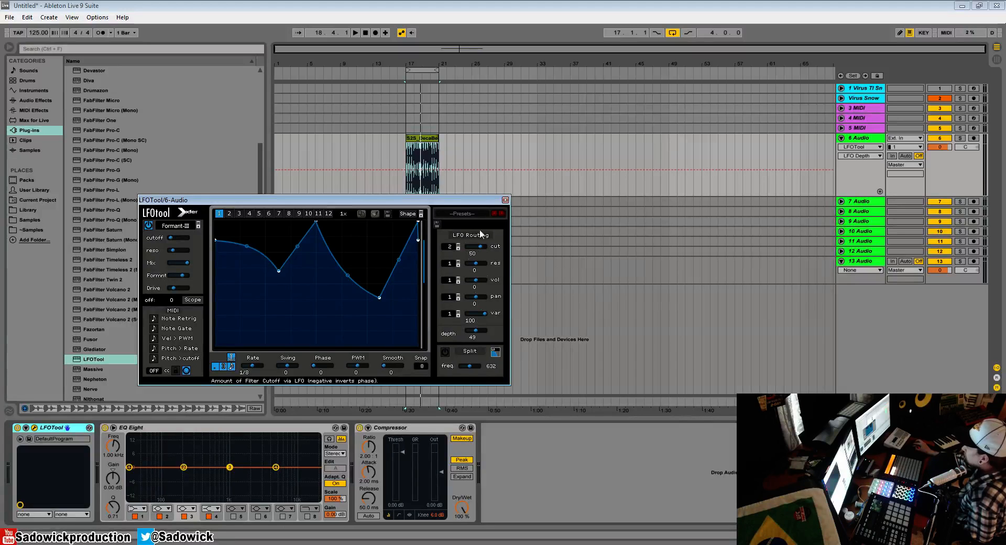
left_click(258, 213)
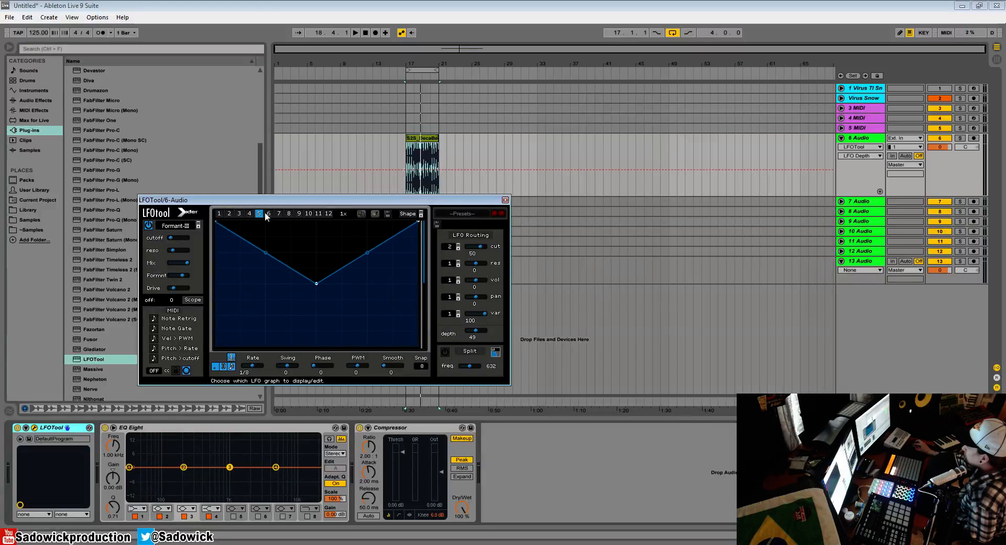
left_click(269, 212)
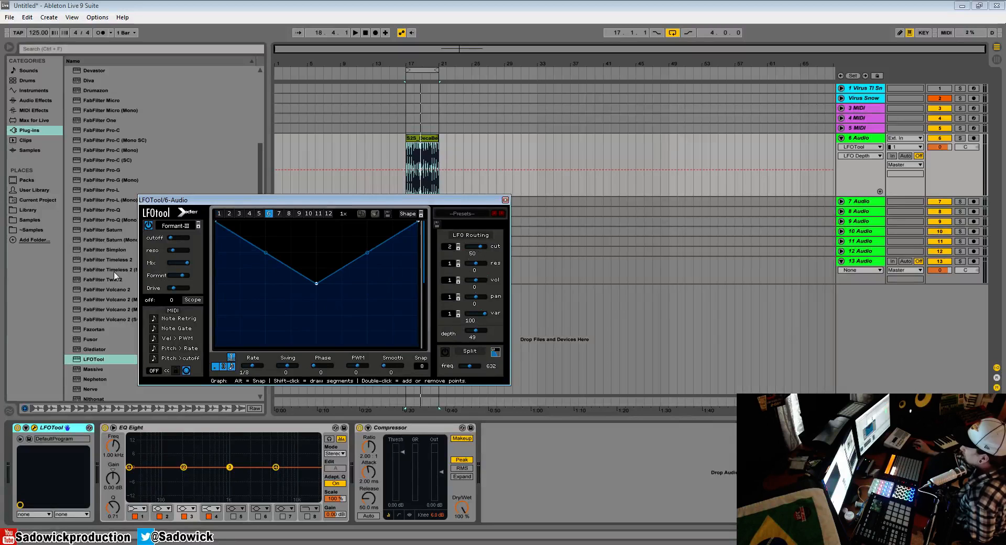